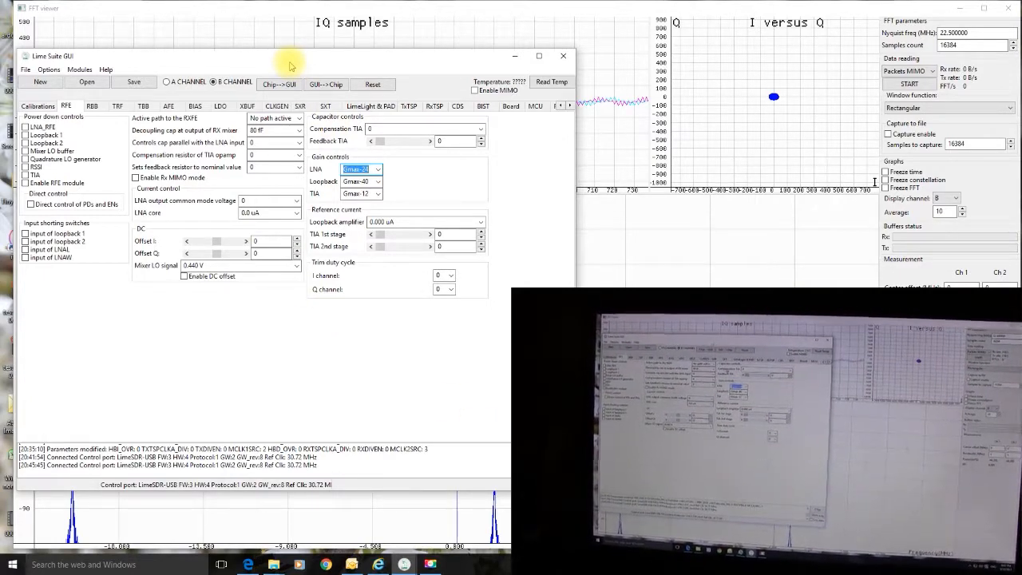
Step: Confirm channel B's RBB PGA gain is 0 dB, then start live sampling in the FFT viewer
{"action": "left_click", "coordinate": [213, 82]}
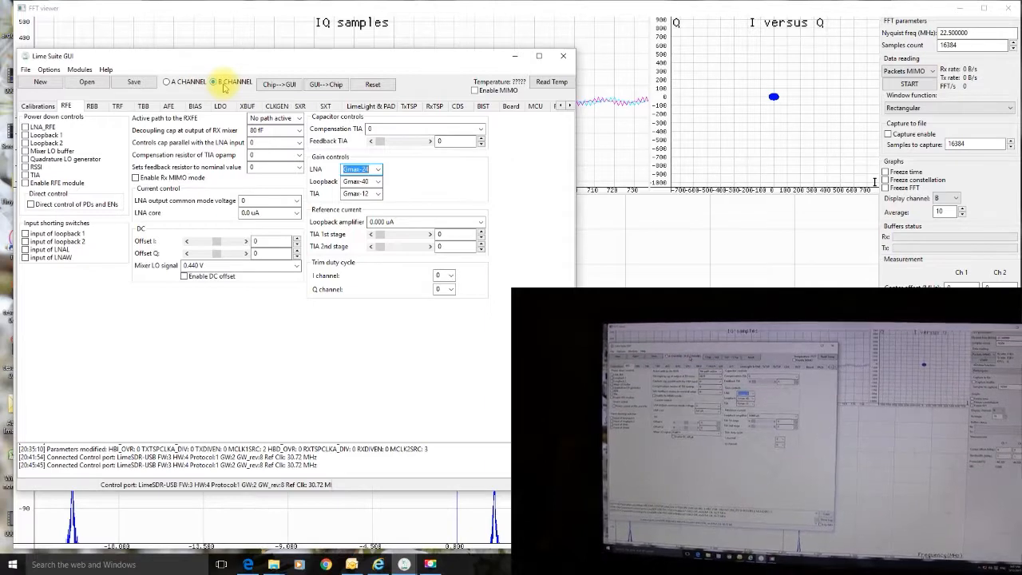
{"action": "left_click", "coordinate": [212, 82]}
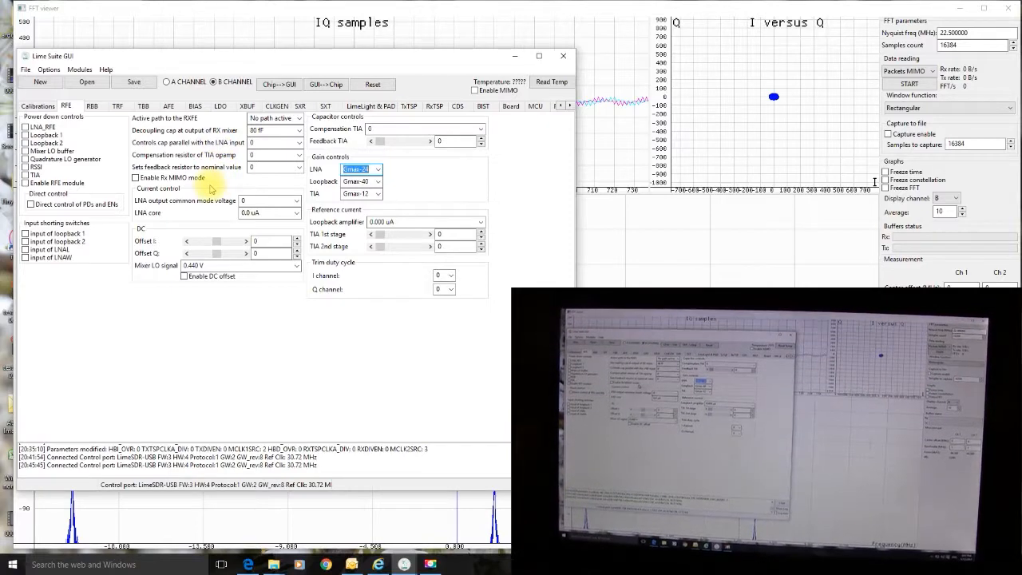
{"action": "mouse_move", "coordinate": [204, 185]}
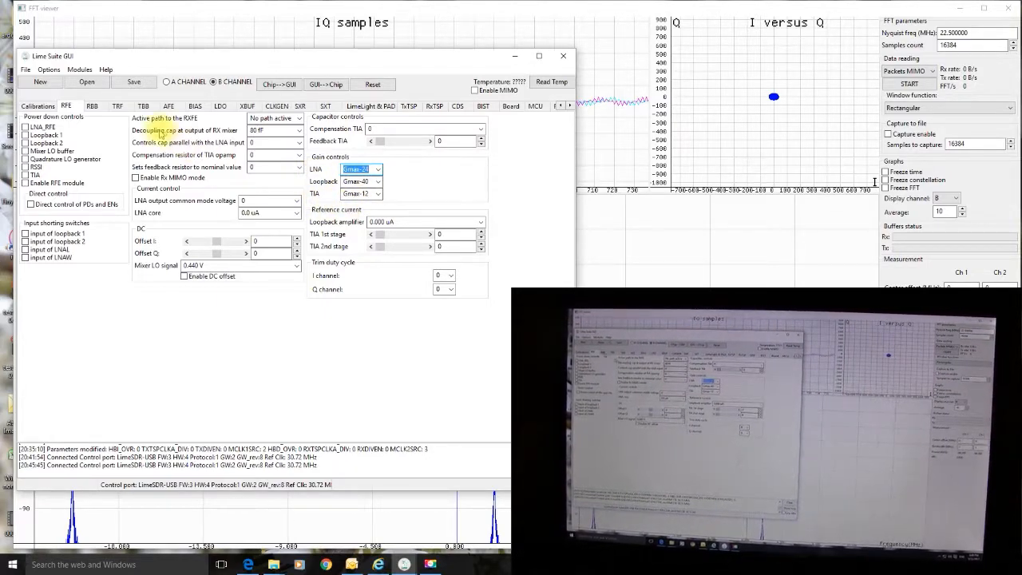
{"action": "left_click", "coordinate": [92, 106]}
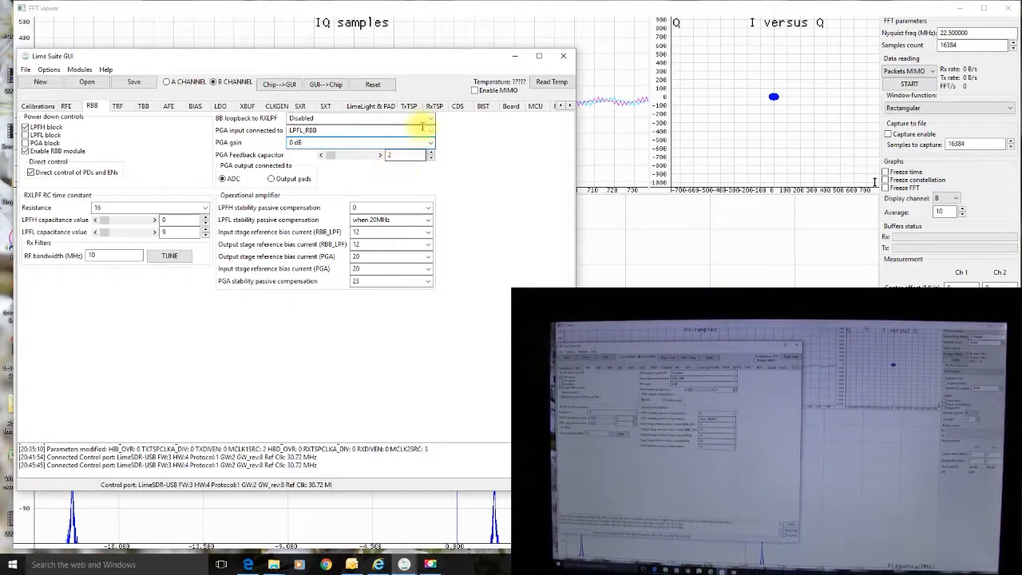
{"action": "left_click", "coordinate": [909, 85]}
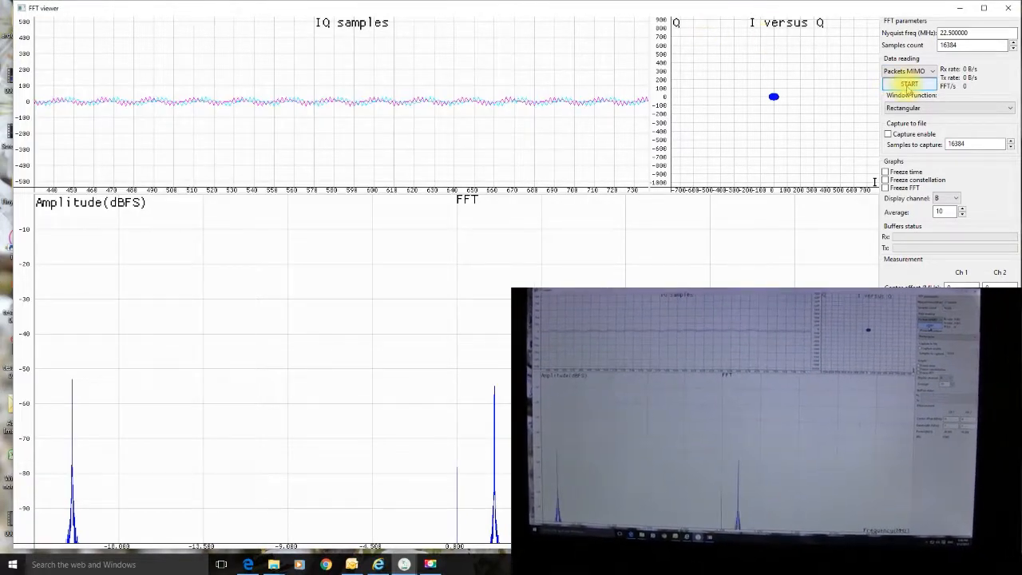
{"action": "left_click", "coordinate": [910, 85]}
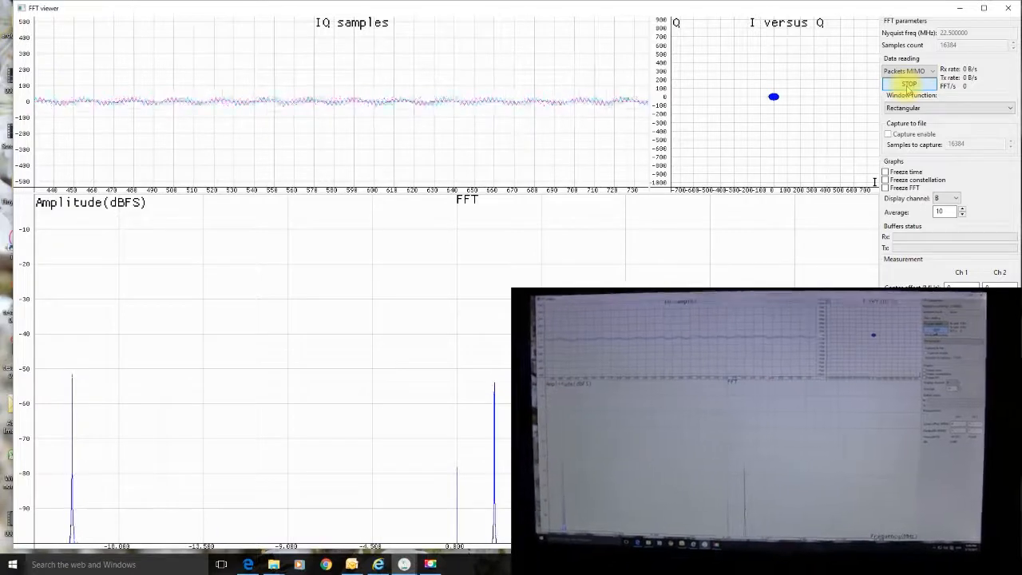